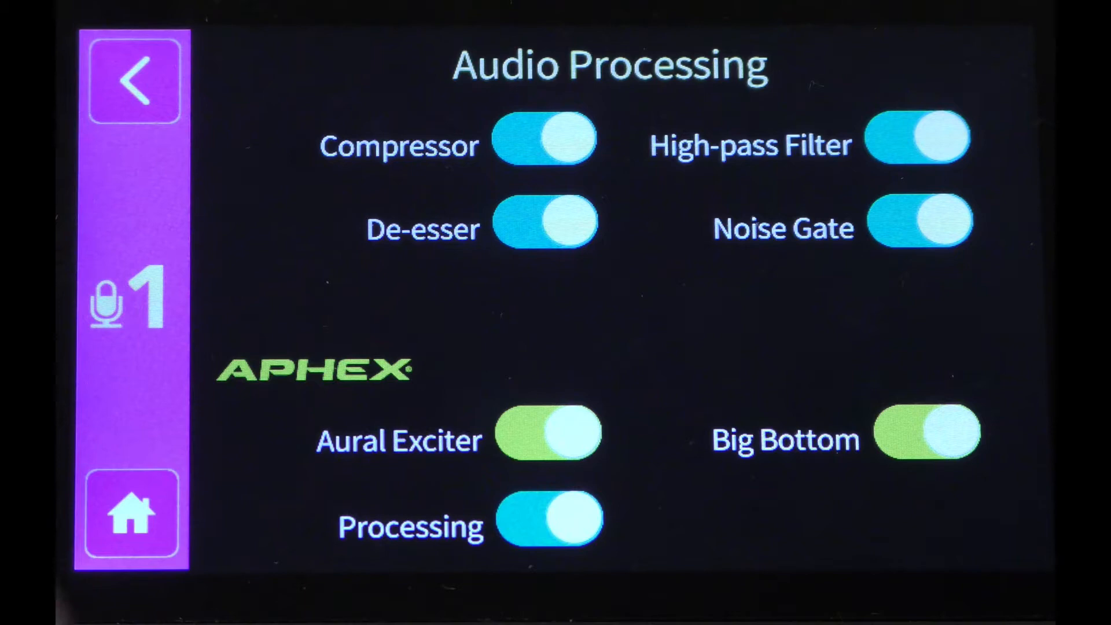
Step: Switch on Effects Edit Mode under Settings > Advanced > Audio > Processing
{"action": "left_click", "coordinate": [133, 79]}
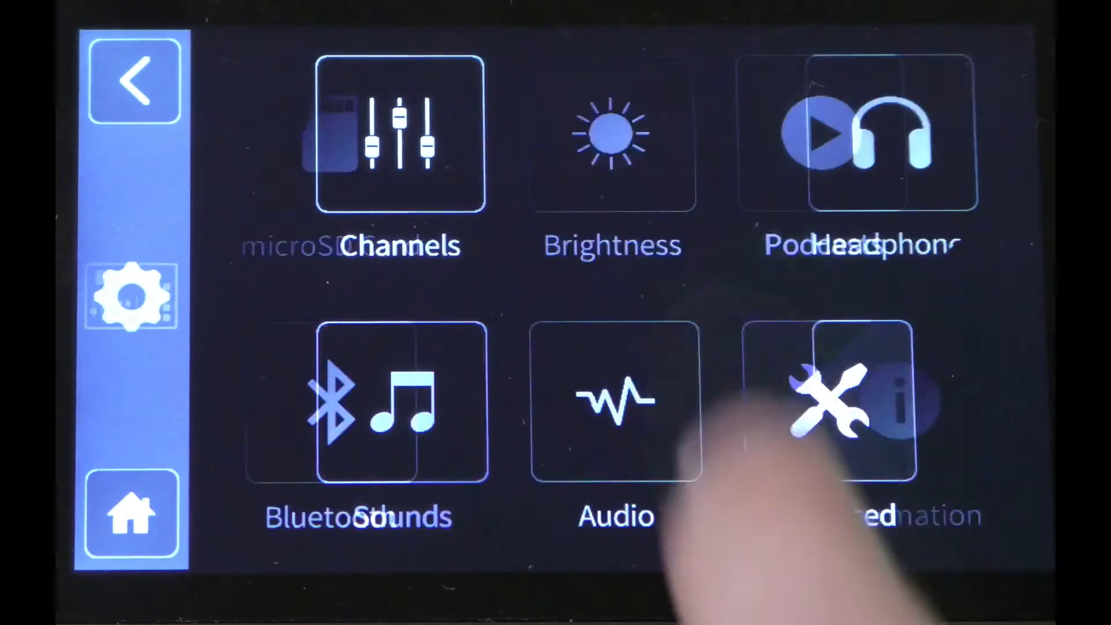
{"action": "left_click", "coordinate": [615, 401]}
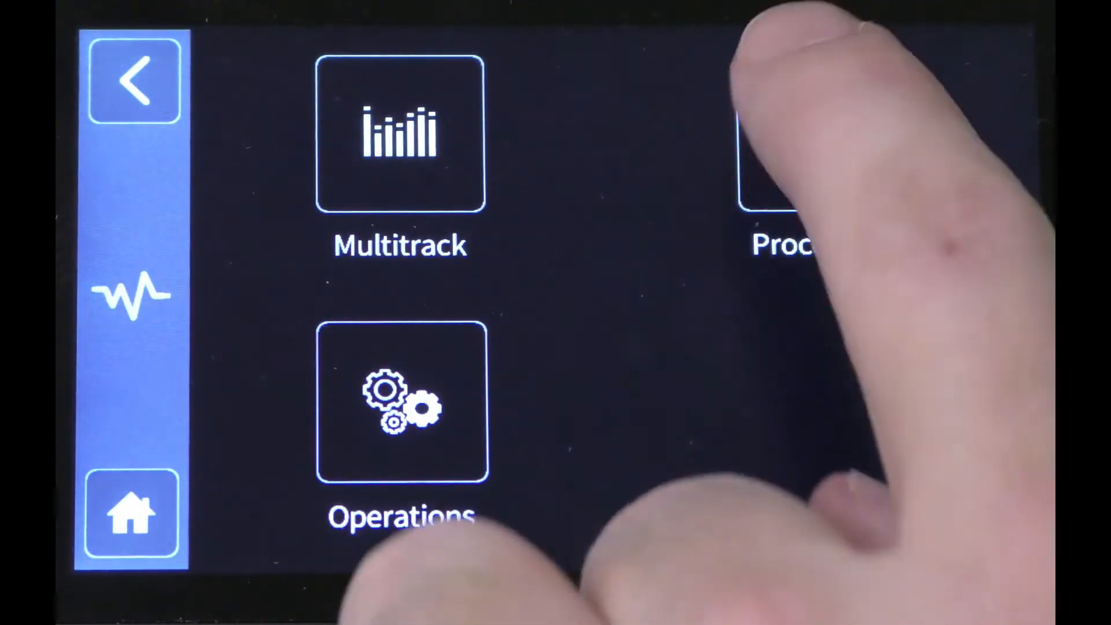
{"action": "left_click", "coordinate": [780, 141]}
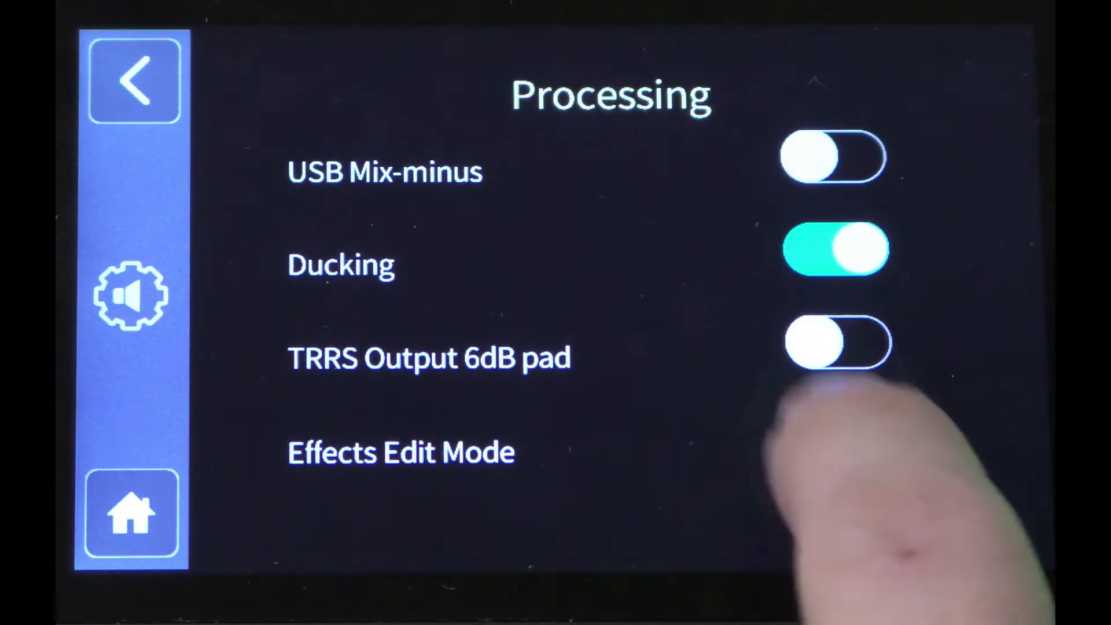
{"action": "left_click", "coordinate": [839, 438]}
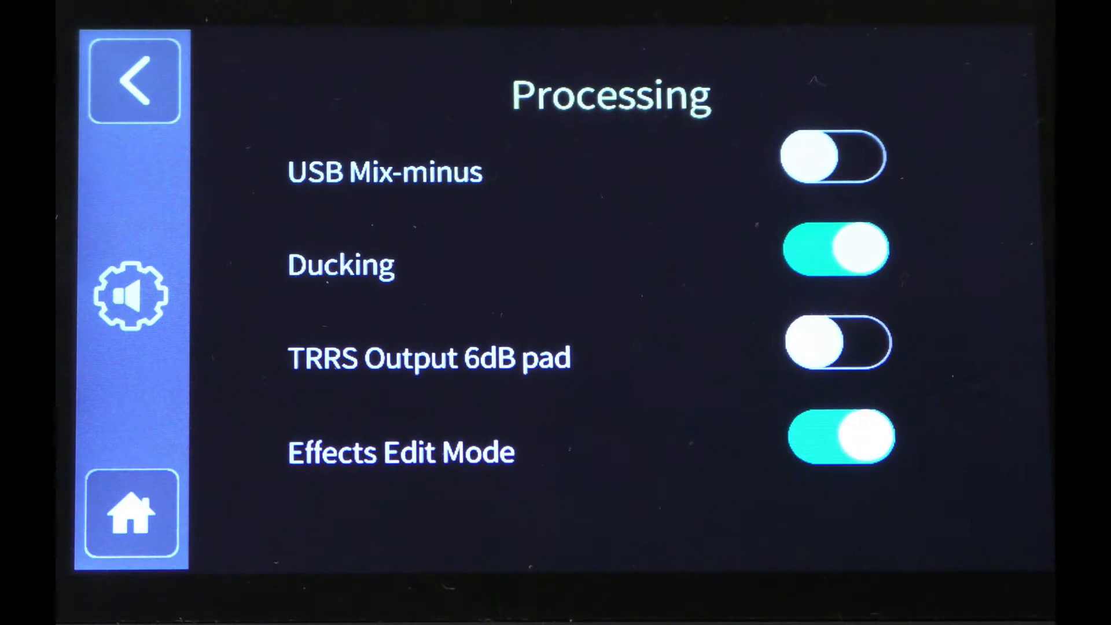
Step: Raise channel 1's high-pass filter frequency to 81Hz in its audio processing effects
{"action": "left_click", "coordinate": [133, 80]}
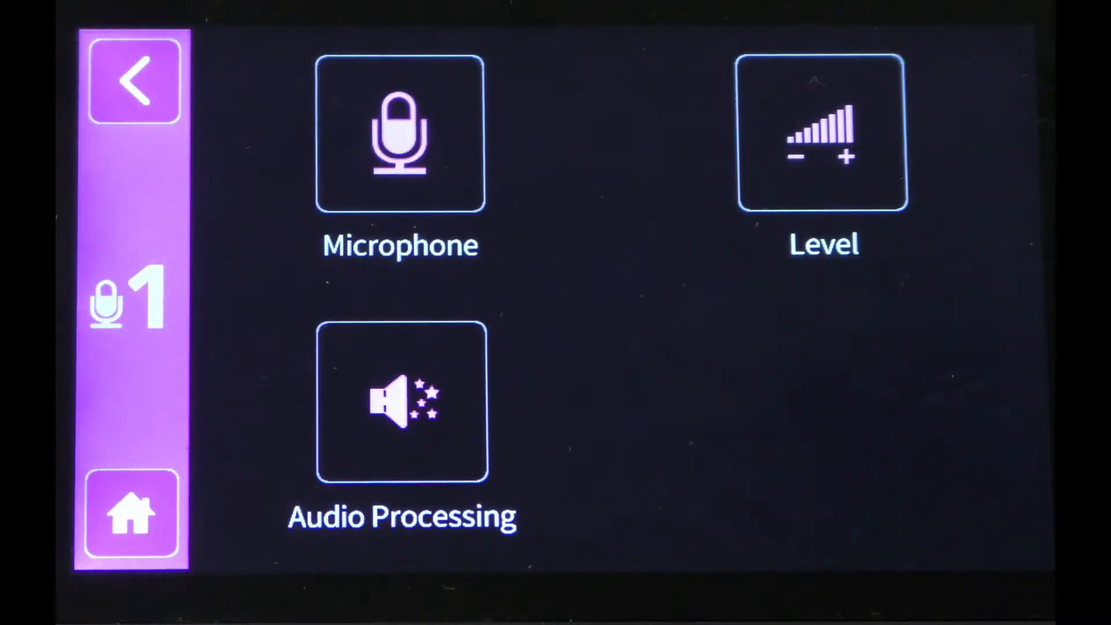
{"action": "left_click", "coordinate": [401, 400]}
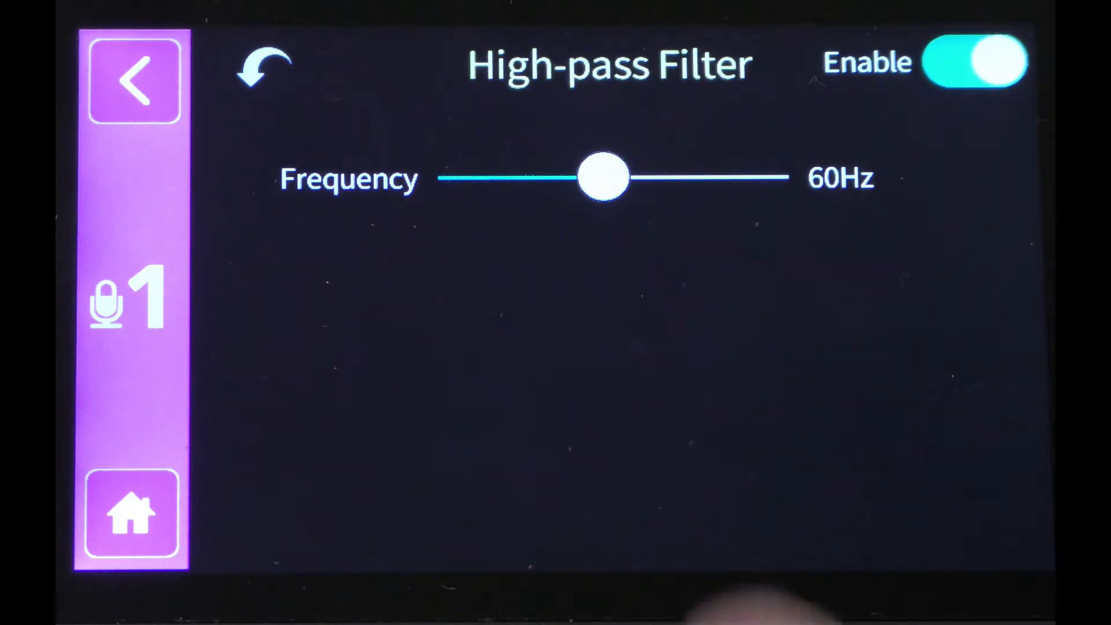
{"action": "left_click_drag", "start_coordinate": [604, 178], "coordinate": [605, 178]}
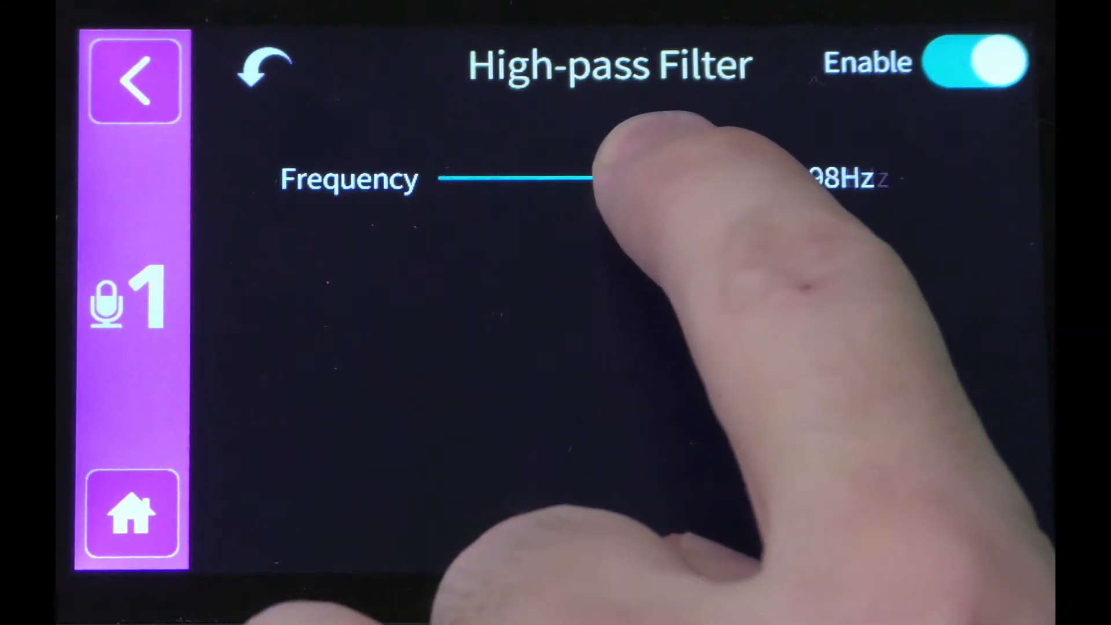
{"action": "left_click_drag", "start_coordinate": [581, 179], "coordinate": [758, 179]}
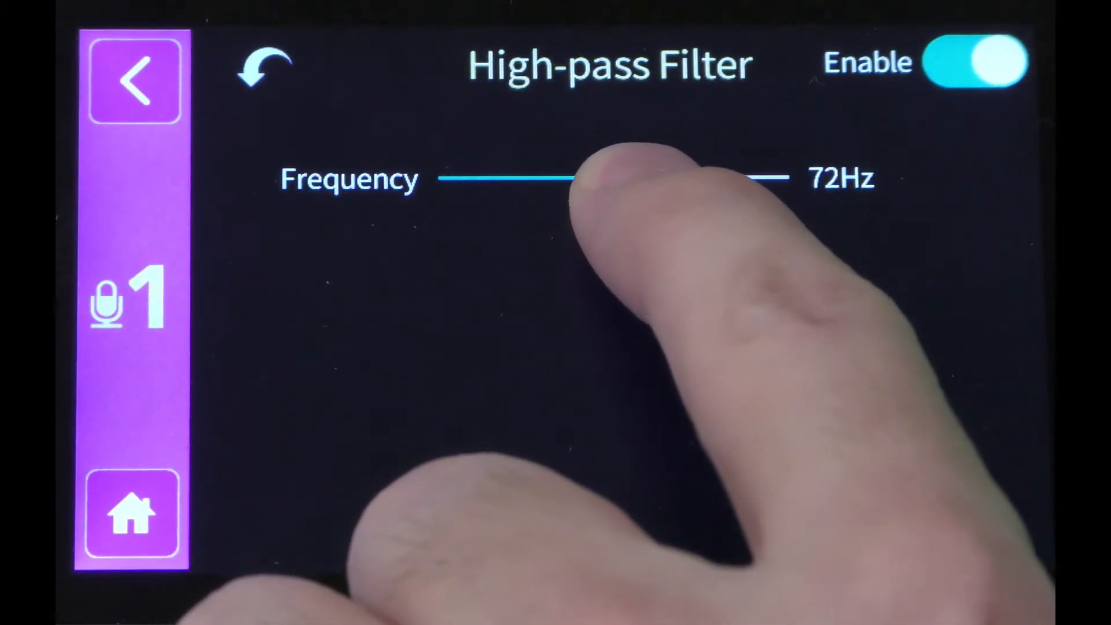
{"action": "left_click_drag", "start_coordinate": [574, 179], "coordinate": [588, 179]}
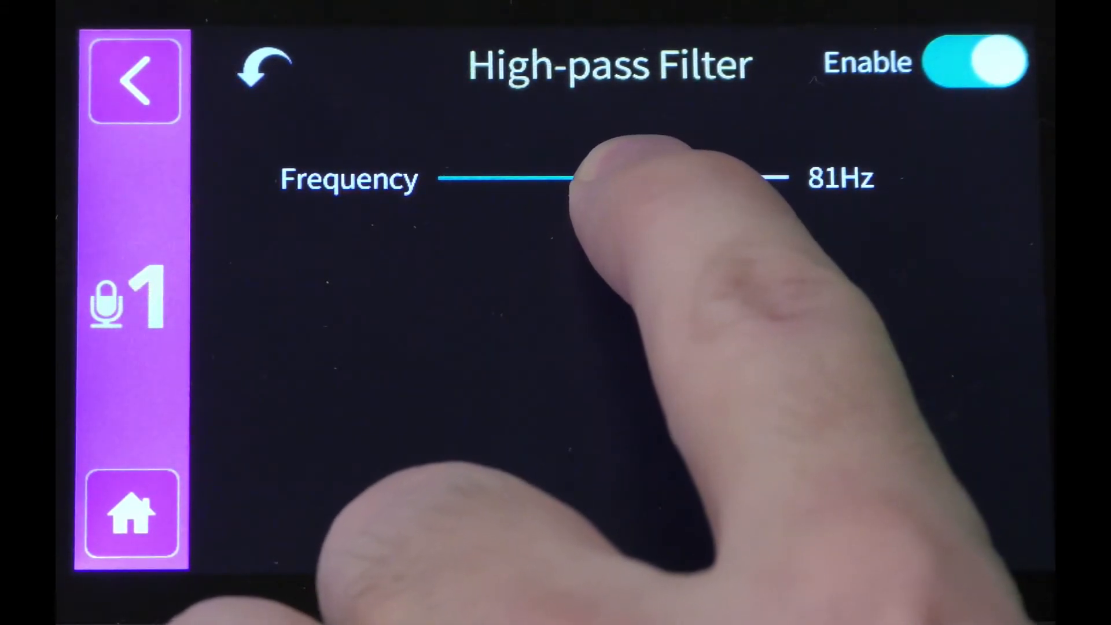
{"action": "left_click_drag", "start_coordinate": [567, 179], "coordinate": [609, 179]}
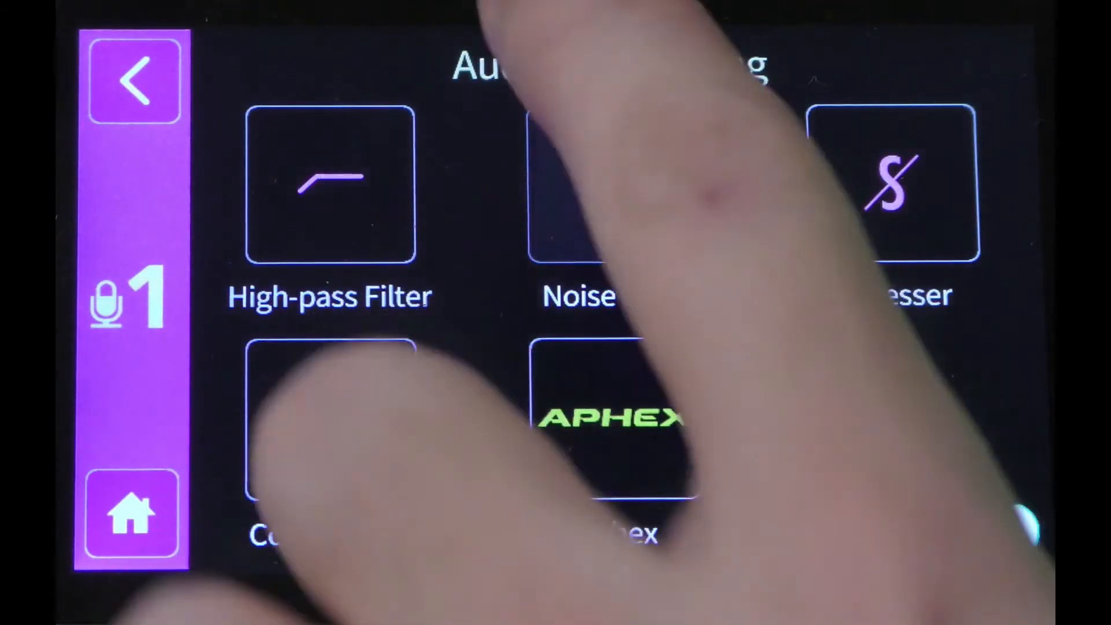
{"action": "left_click", "coordinate": [609, 184]}
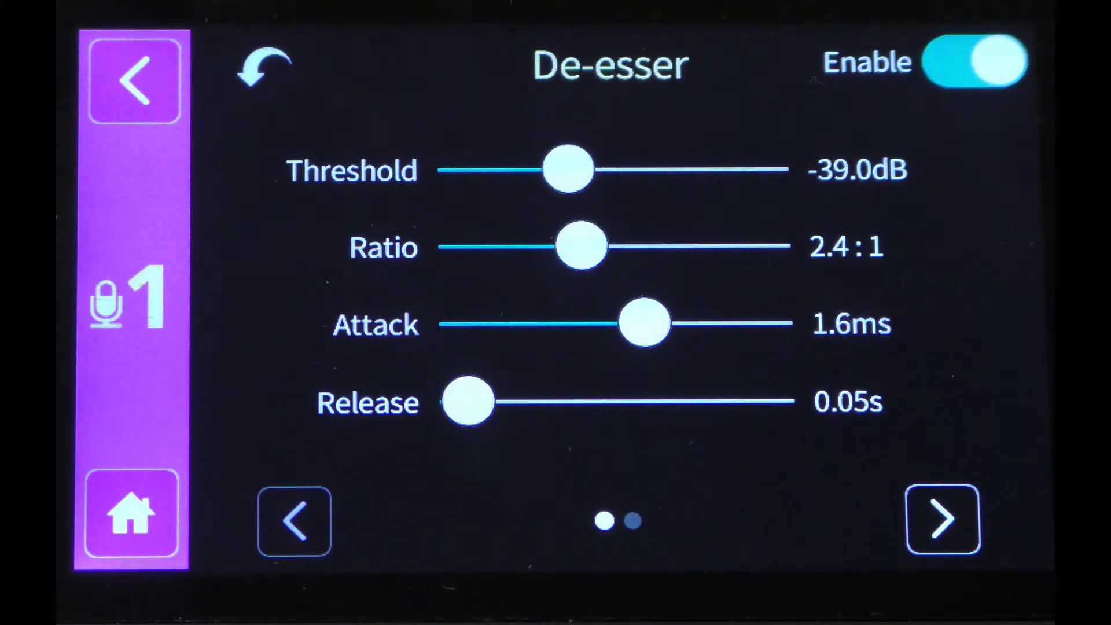
{"action": "left_click", "coordinate": [941, 519]}
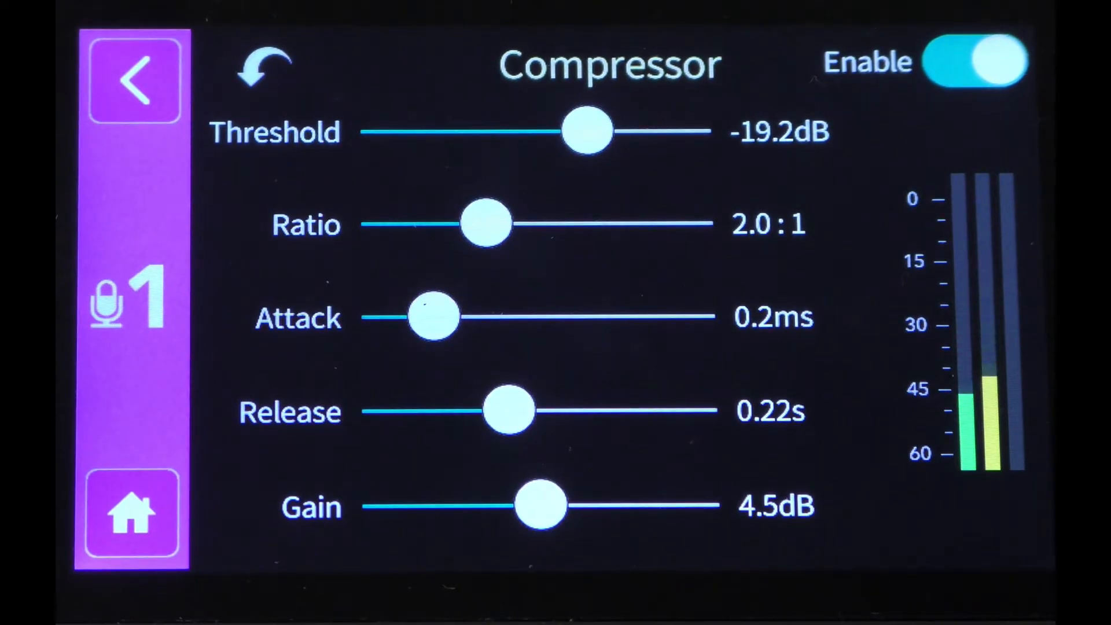
{"action": "left_click", "coordinate": [133, 78]}
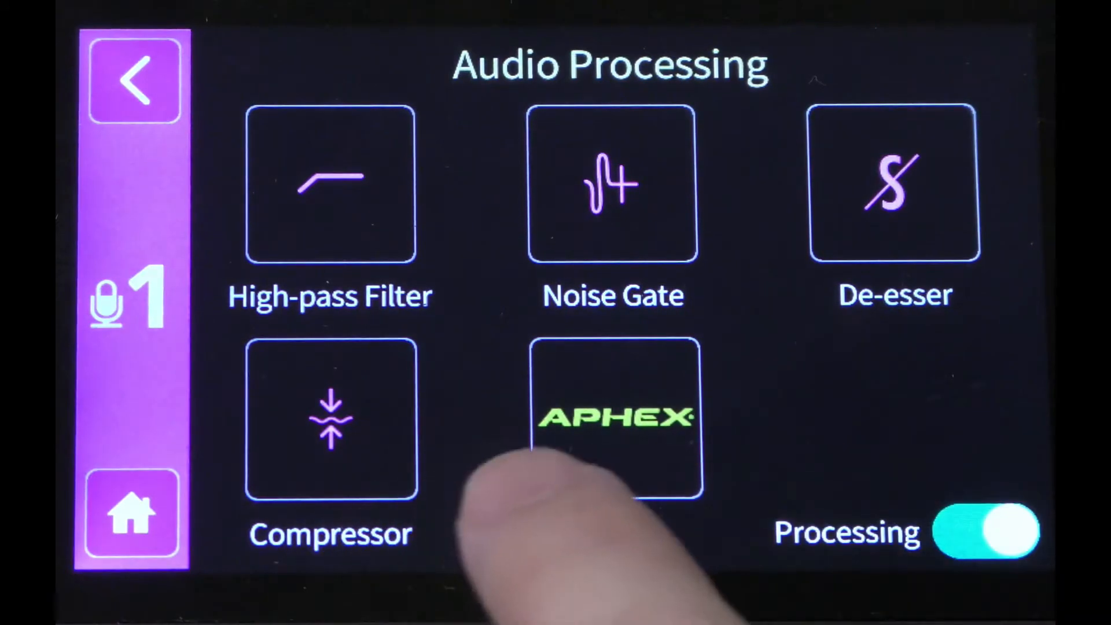
Step: Review channel 1's Aphex Big Bottom settings, tuned to 100Hz
{"action": "left_click", "coordinate": [614, 417]}
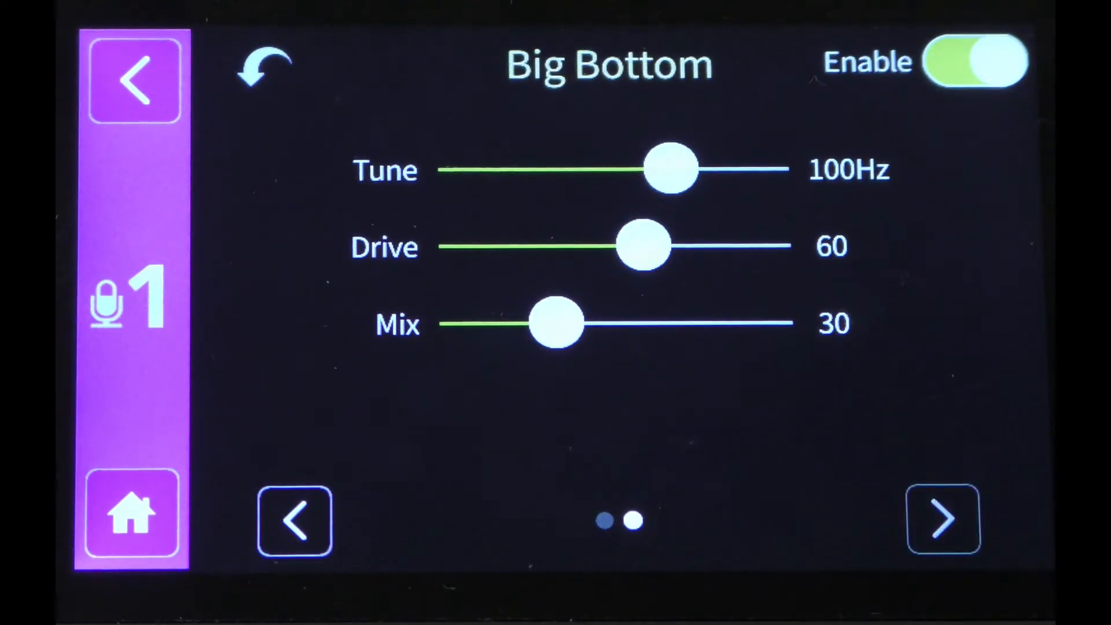
{"action": "left_click", "coordinate": [294, 520]}
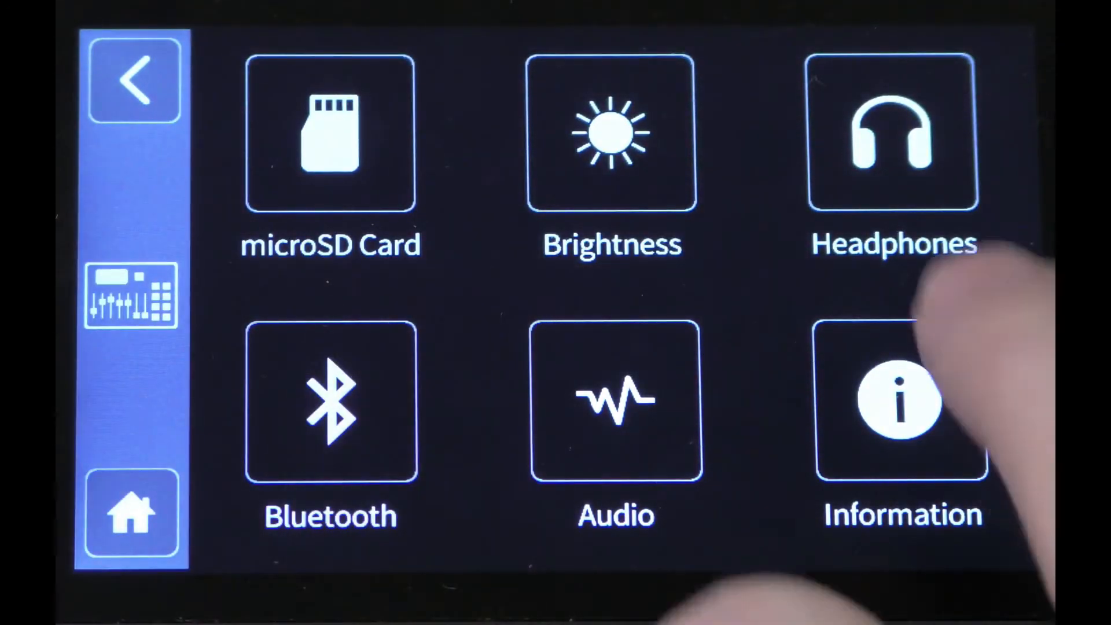
Step: Open the Channels list from the second settings page
{"action": "left_click", "coordinate": [902, 404]}
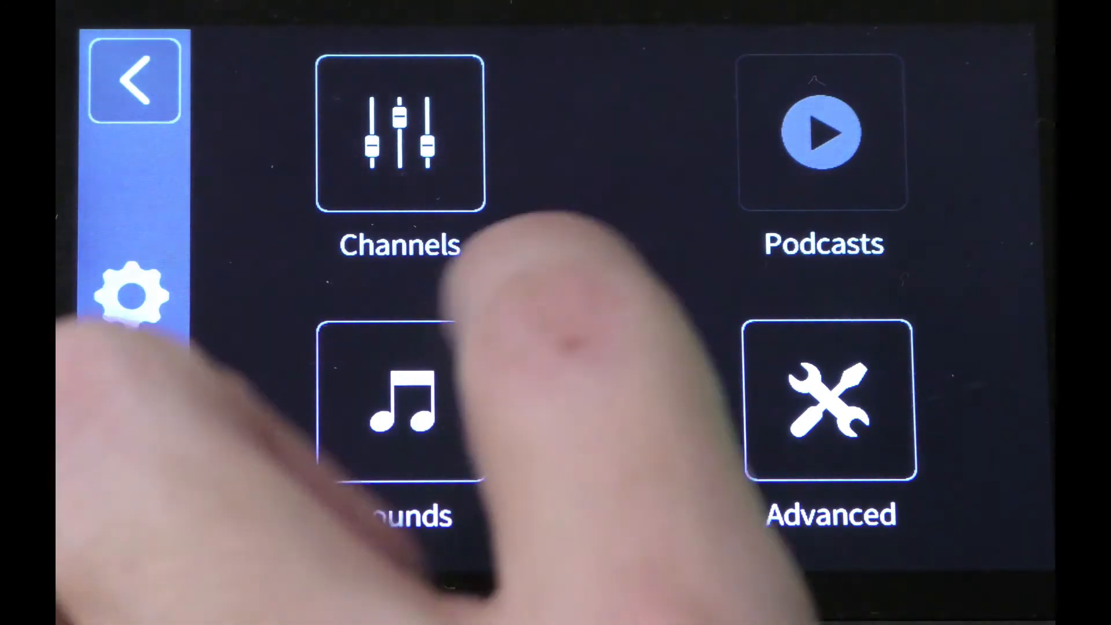
{"action": "left_click", "coordinate": [399, 132]}
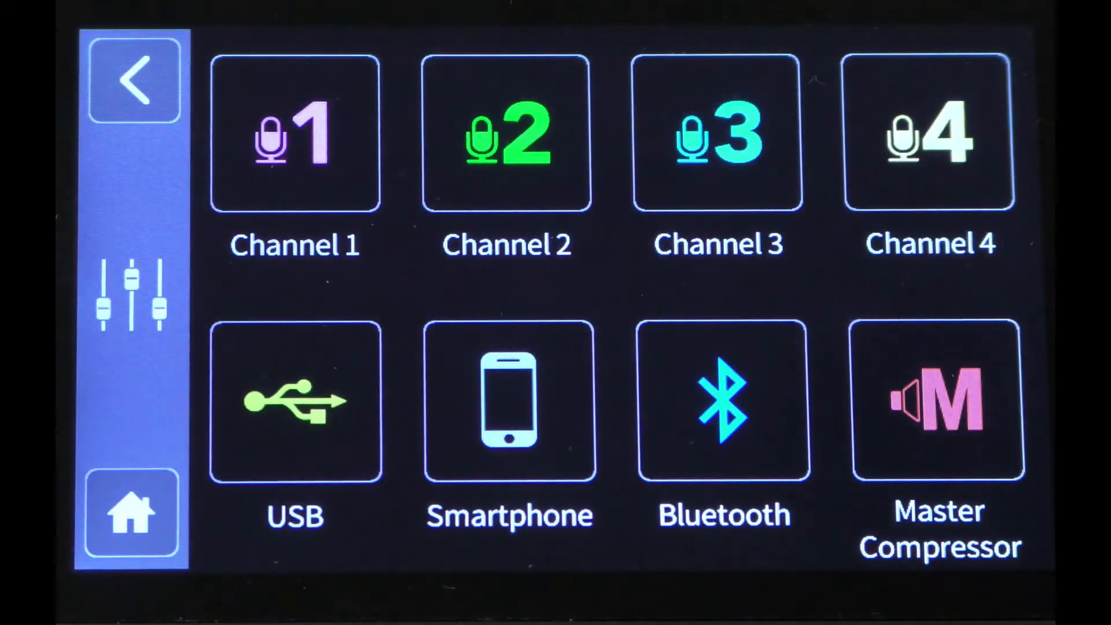
Step: View the Master Compressor at -15 dB threshold, then return and open Advanced settings
{"action": "left_click", "coordinate": [937, 401]}
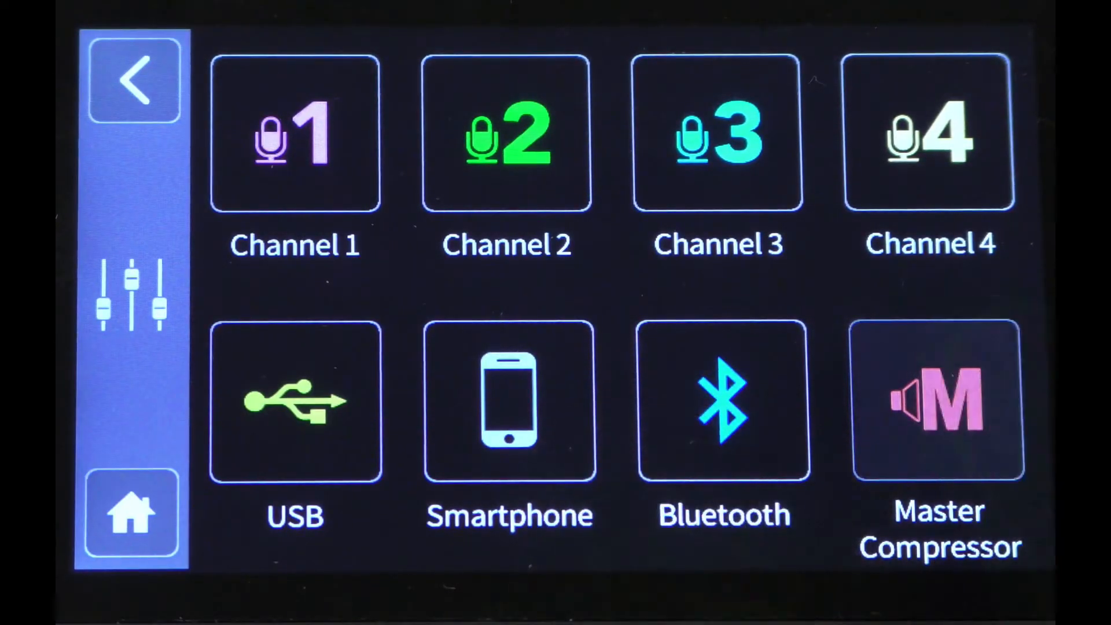
{"action": "left_click", "coordinate": [939, 401]}
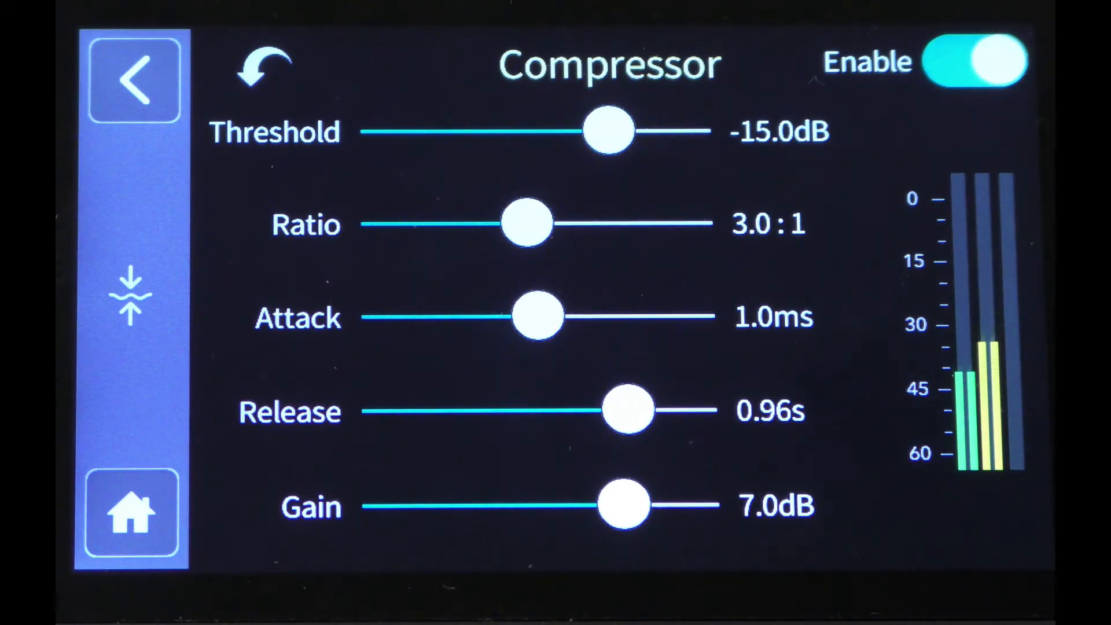
{"action": "left_click", "coordinate": [133, 80]}
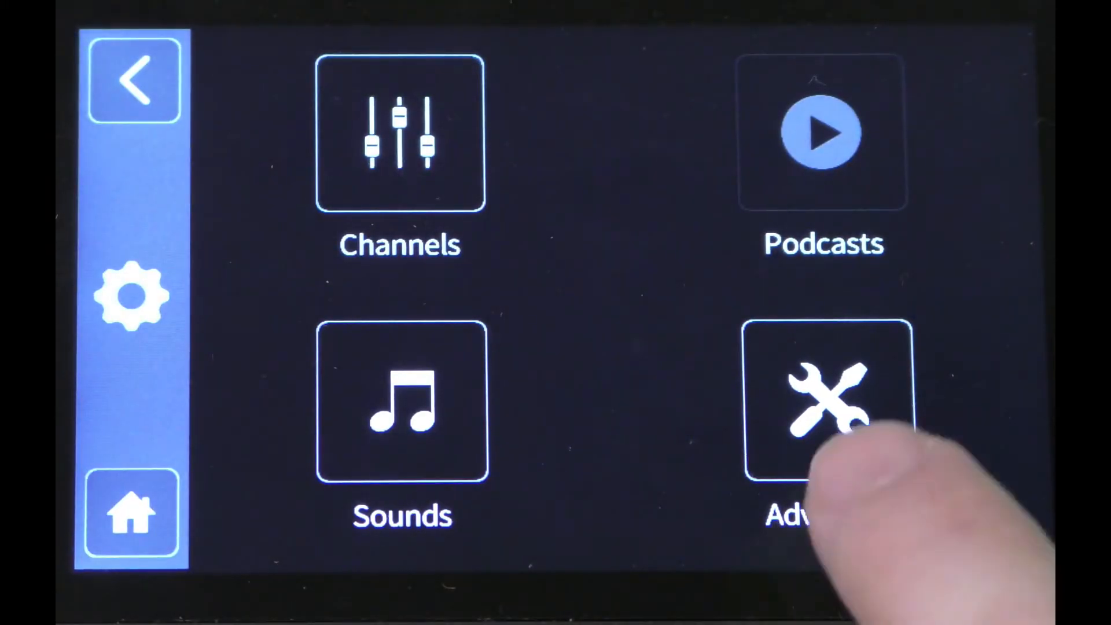
{"action": "left_click", "coordinate": [821, 401]}
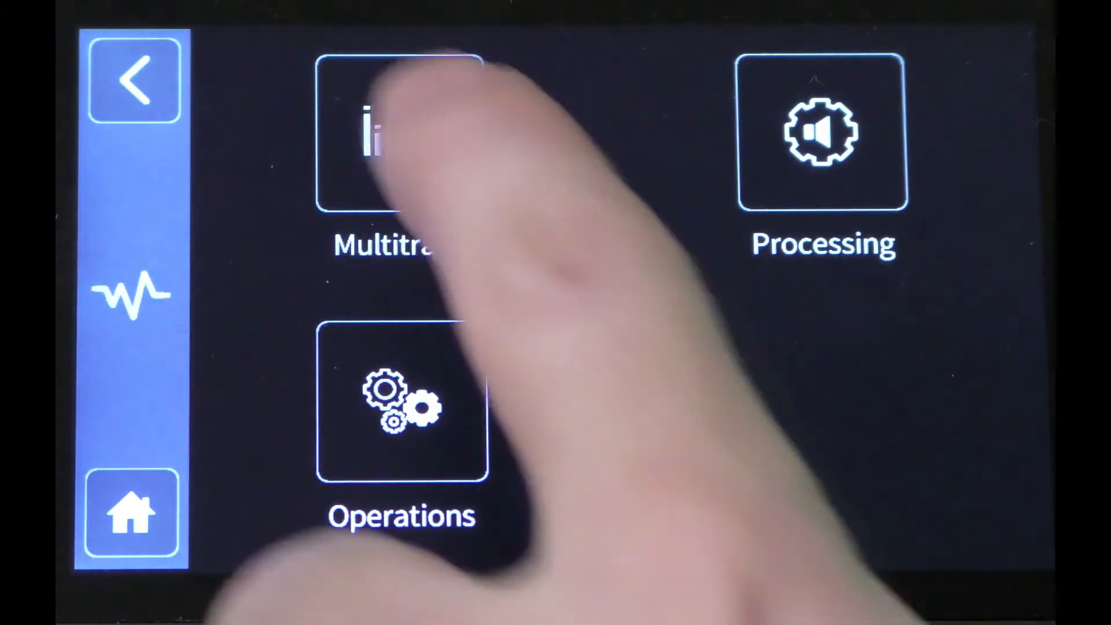
Step: Open Multitrack settings and confirm USB multitrack recording is on
{"action": "left_click", "coordinate": [402, 132]}
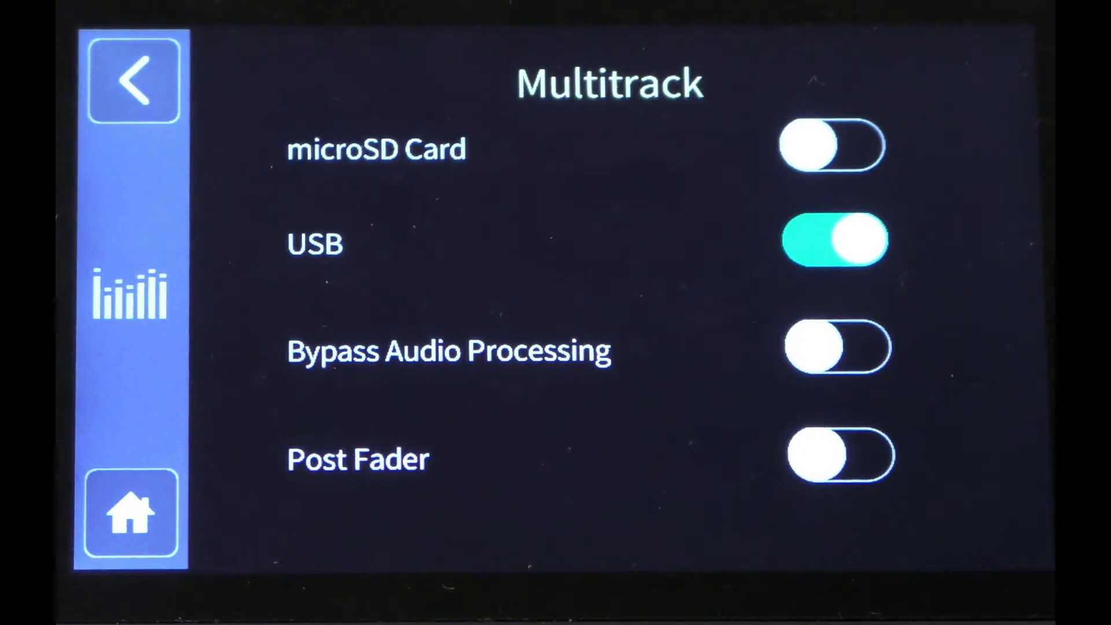
{"action": "left_click", "coordinate": [830, 145]}
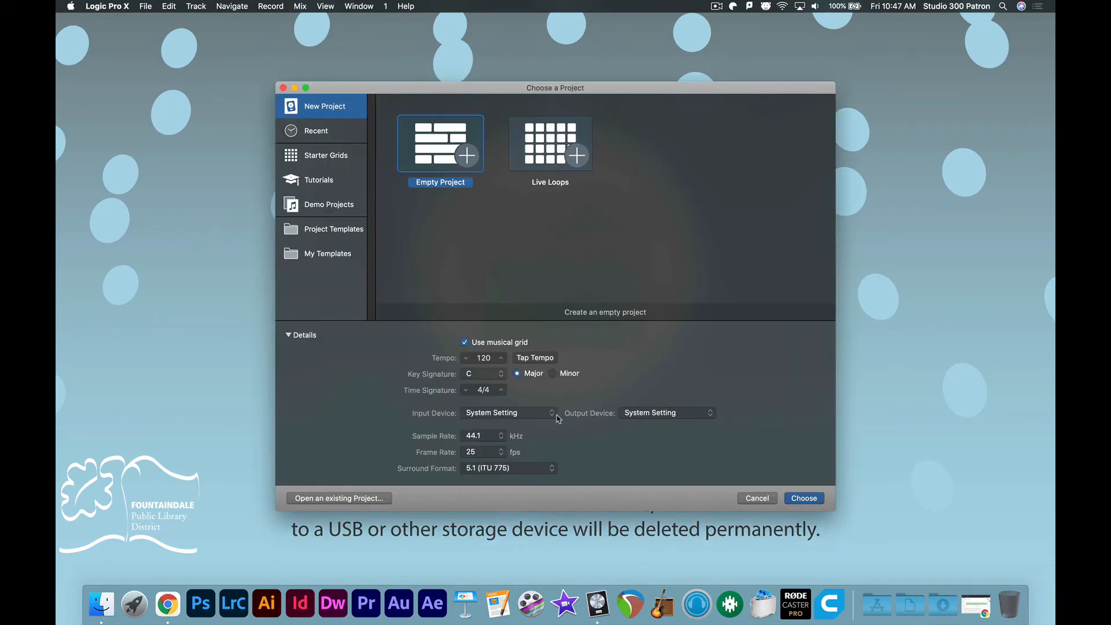
Step: Set the input device to RODECaster Pro Multichannel and open the output device list
{"action": "left_click", "coordinate": [507, 413]}
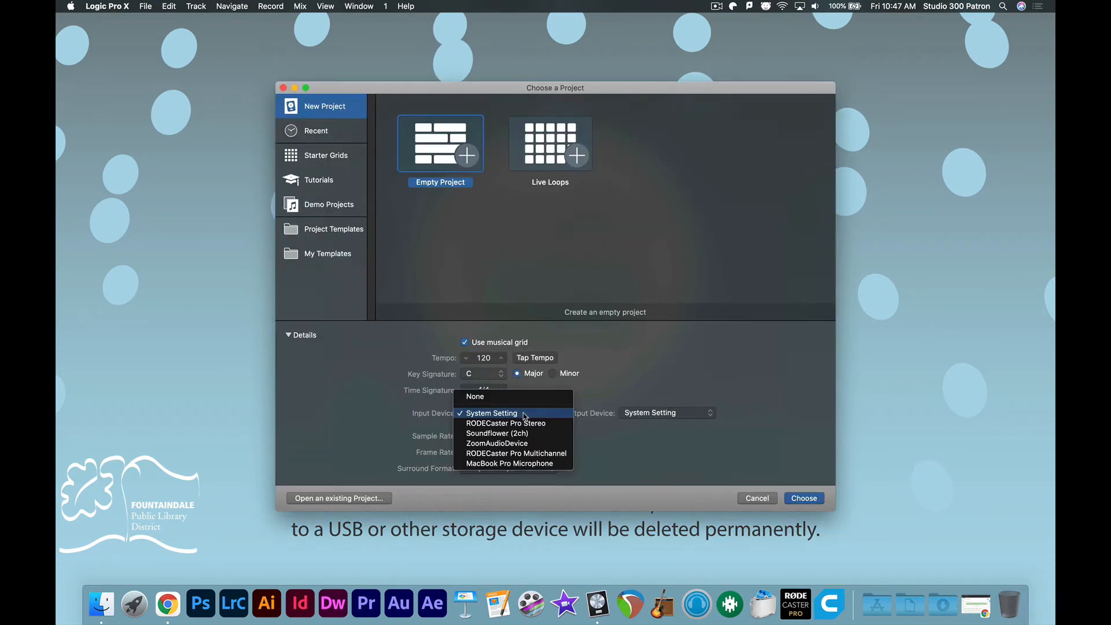
{"action": "mouse_move", "coordinate": [501, 452]}
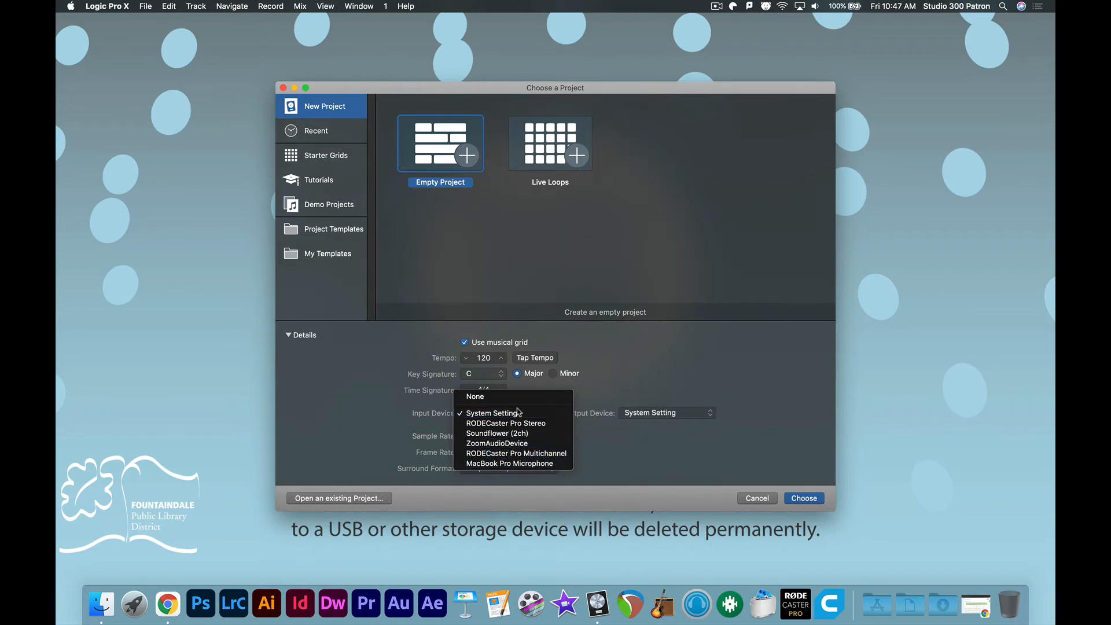
{"action": "left_click", "coordinate": [516, 452]}
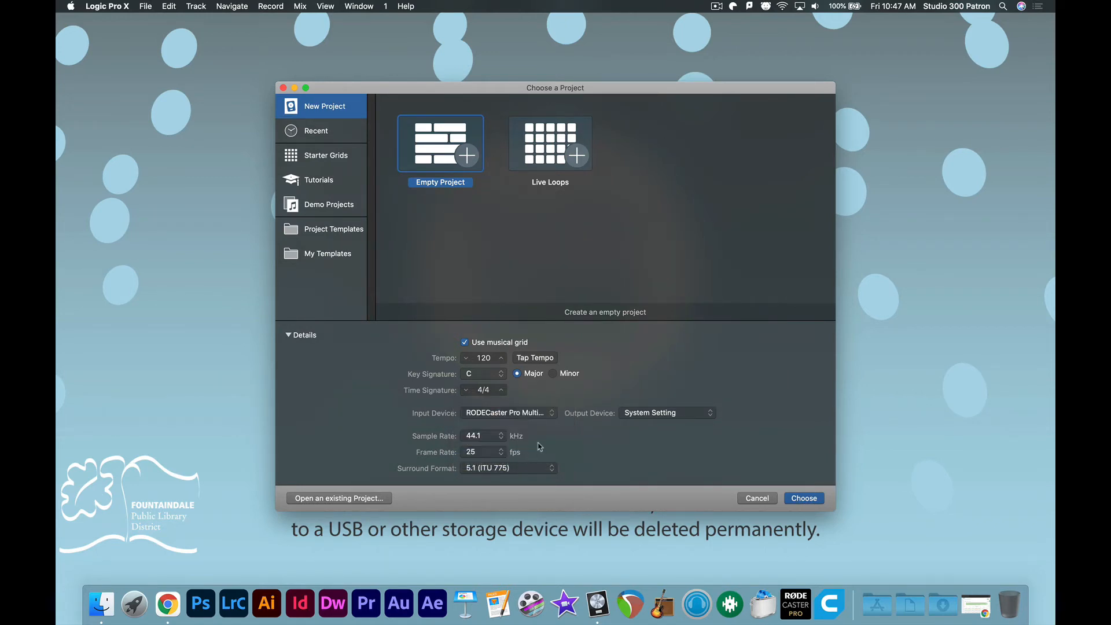
{"action": "left_click", "coordinate": [665, 412]}
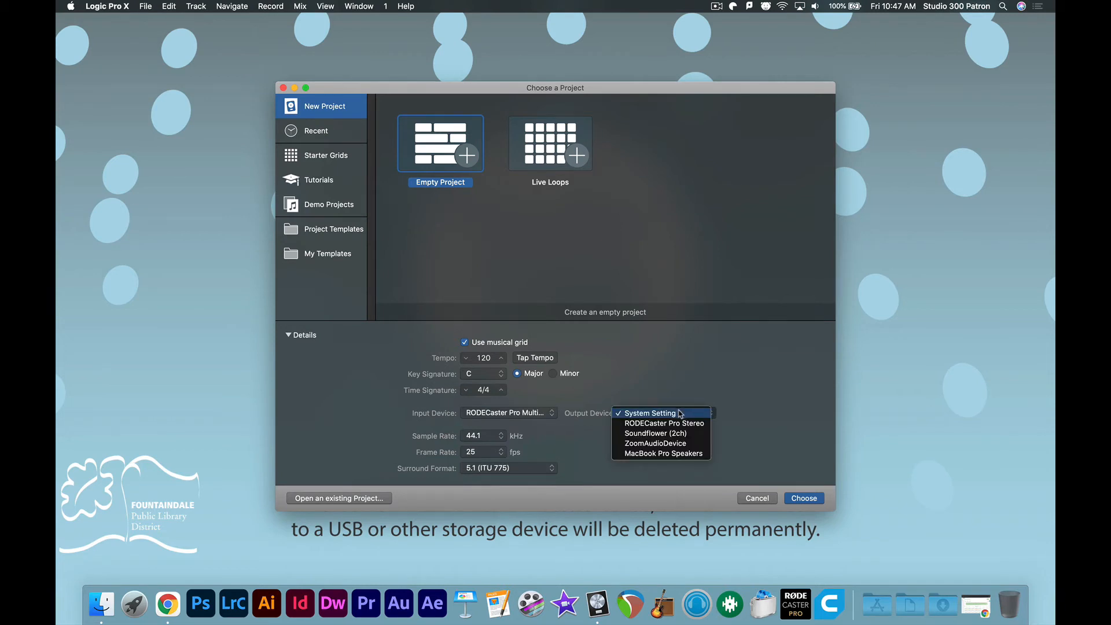
{"action": "mouse_move", "coordinate": [664, 423]}
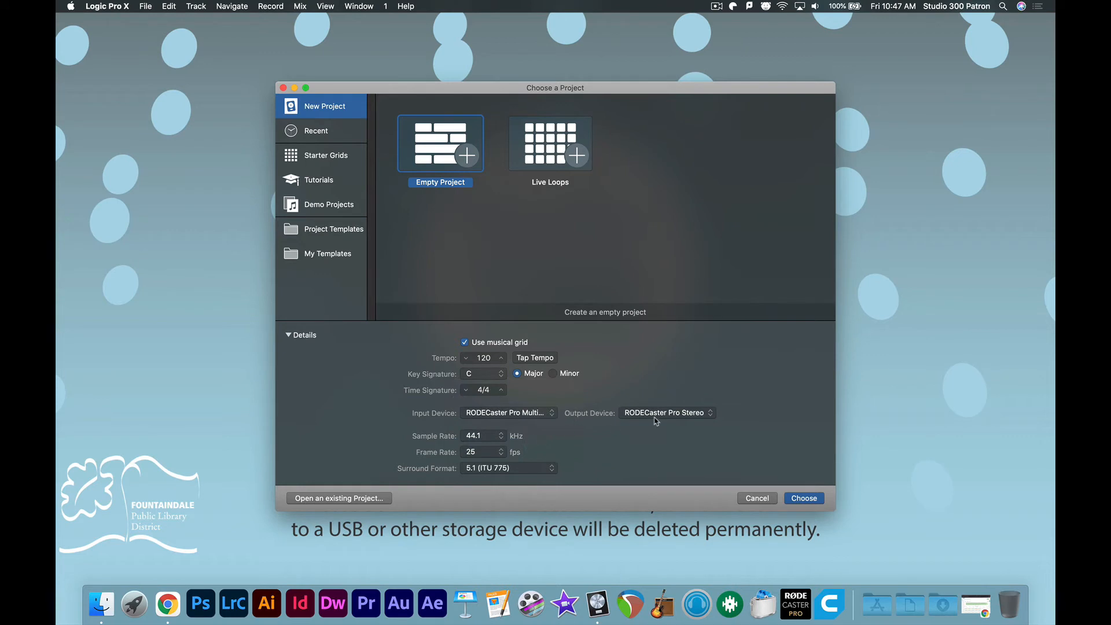
{"action": "mouse_move", "coordinate": [535, 417]}
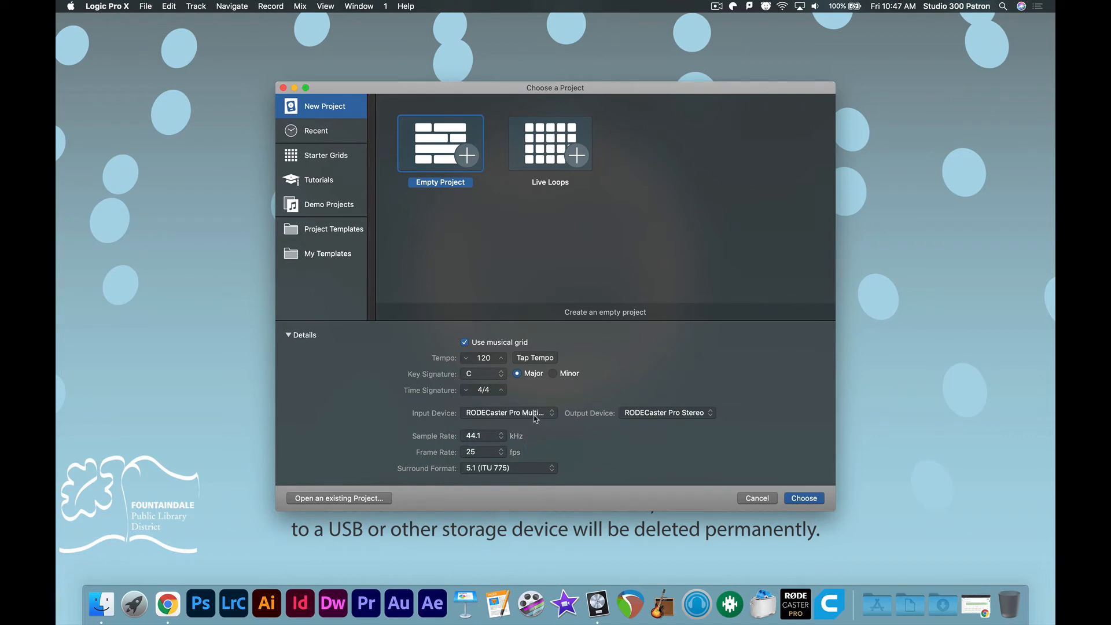
{"action": "mouse_move", "coordinate": [748, 494]}
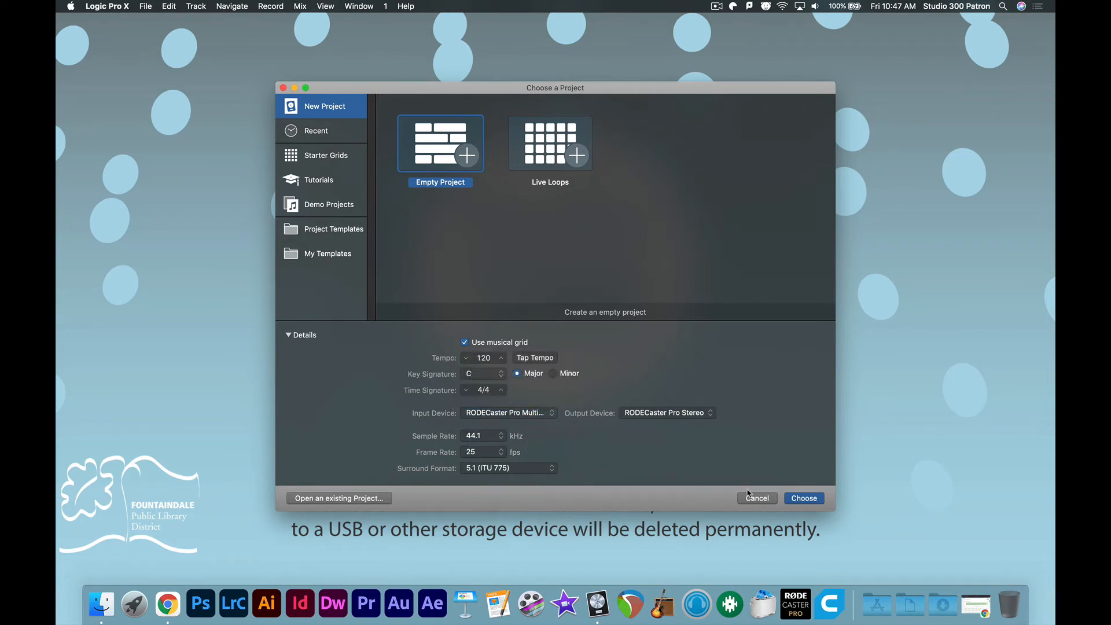
Step: Create the project with an audio track on Input 3 and begin renaming it Channel 1
{"action": "left_click", "coordinate": [804, 497]}
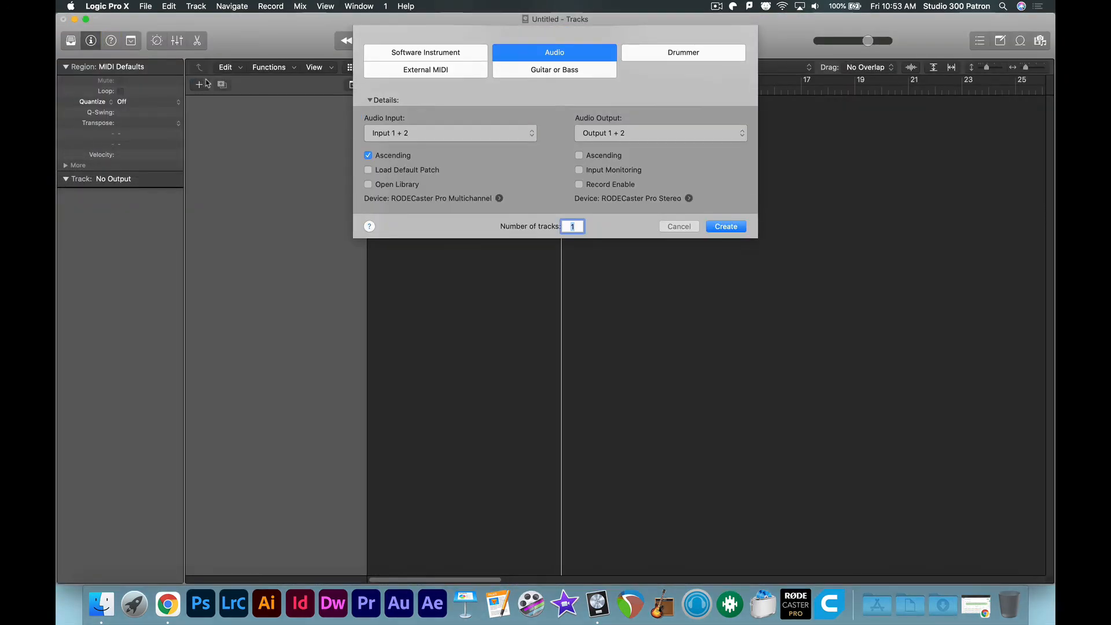
{"action": "left_click", "coordinate": [450, 133]}
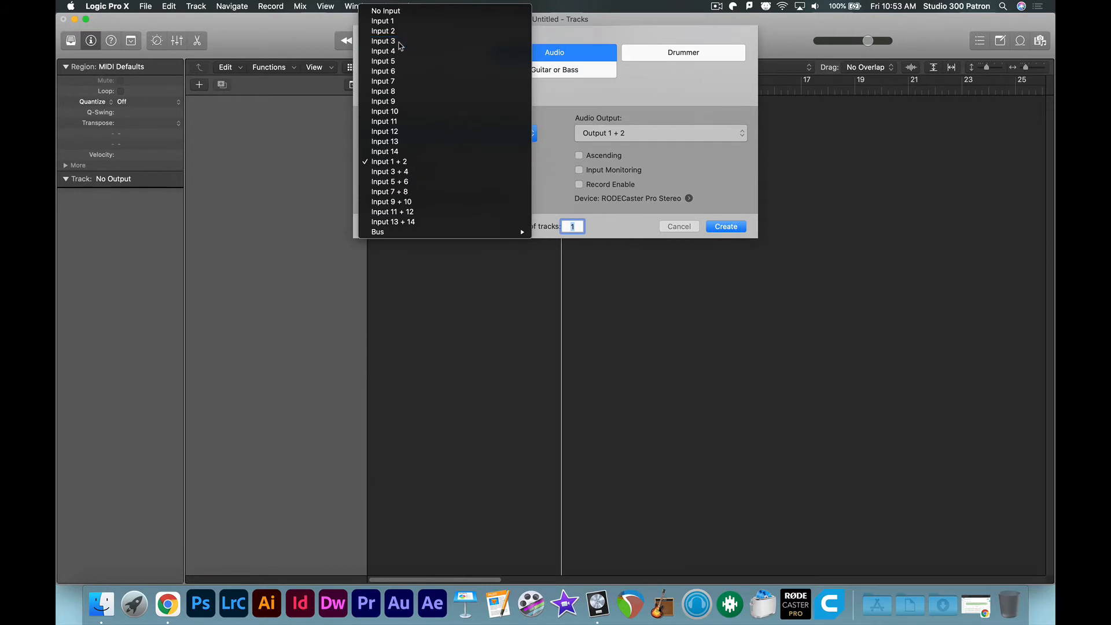
{"action": "left_click", "coordinate": [382, 41]}
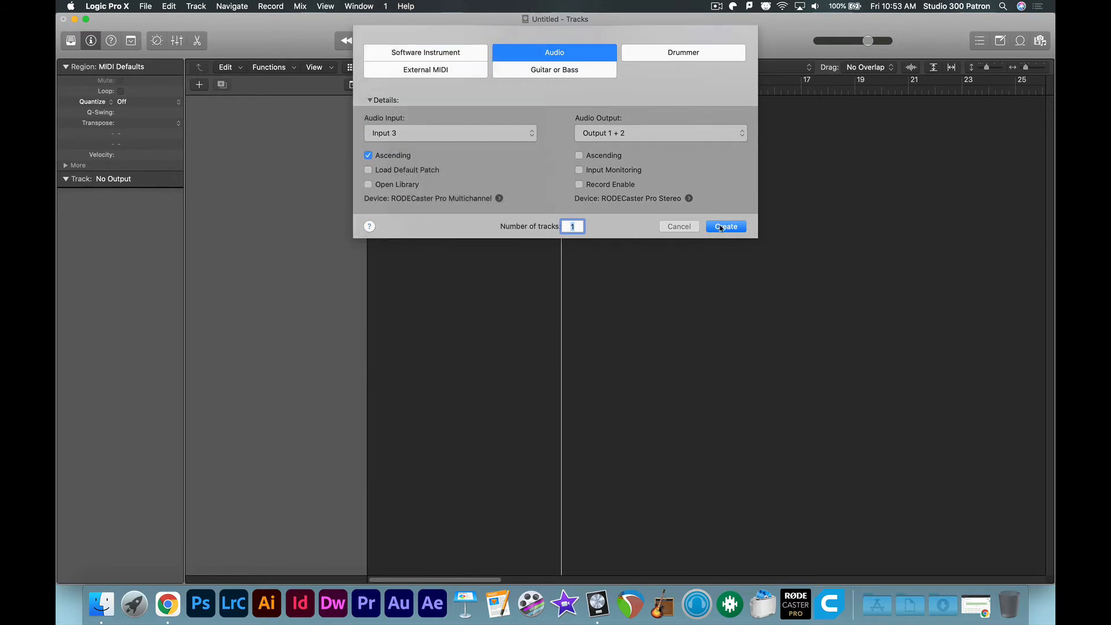
{"action": "left_click", "coordinate": [725, 226]}
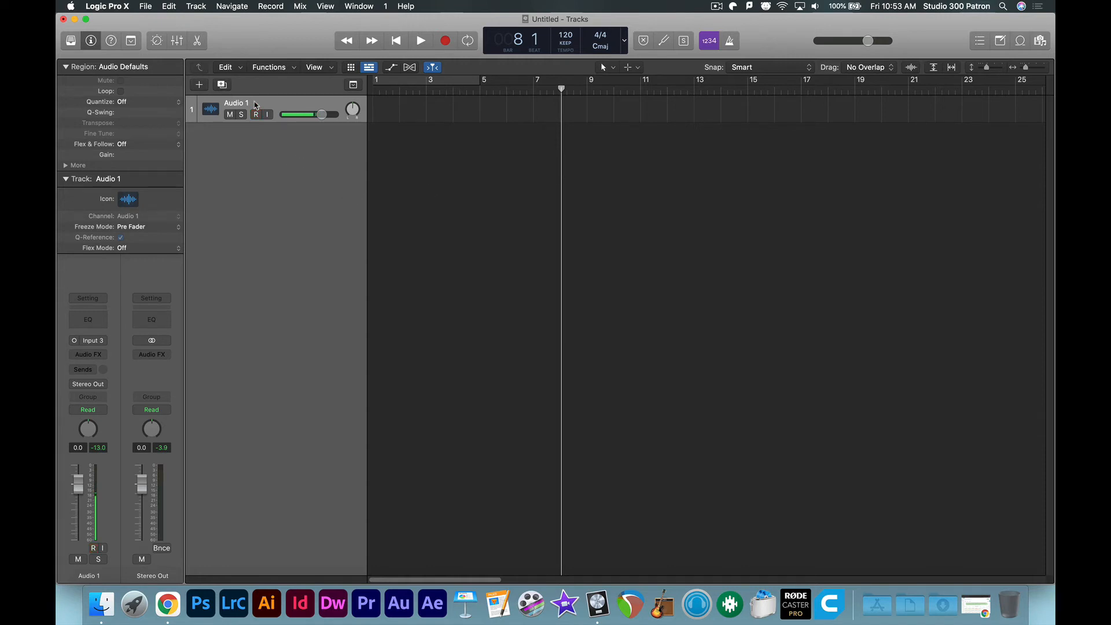
{"action": "double_click", "coordinate": [236, 103]}
{"action": "type", "text": "Channel"}
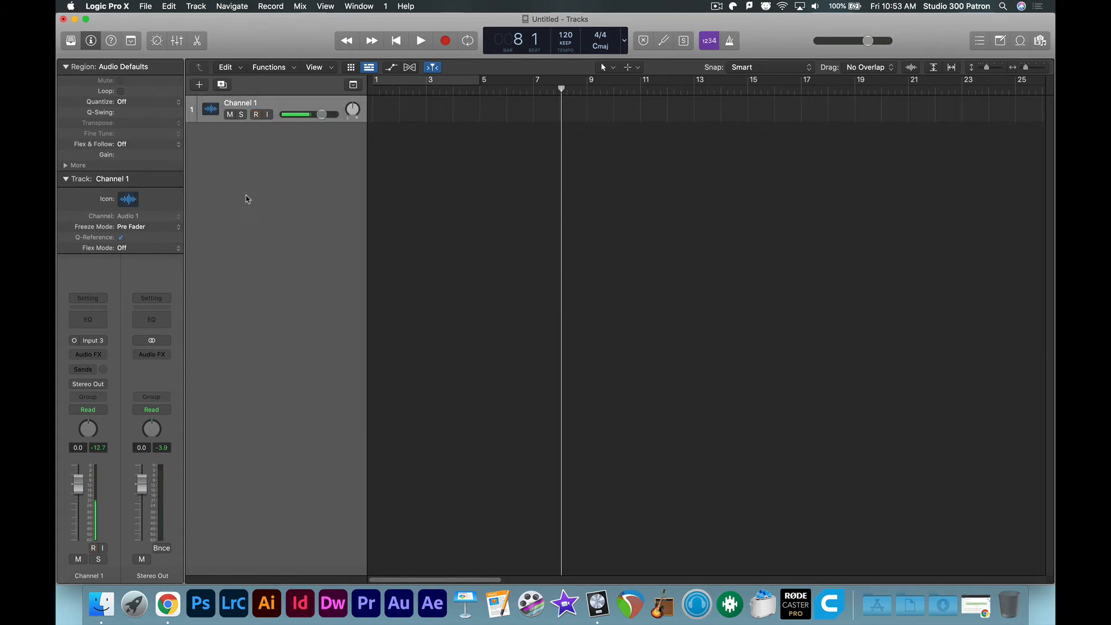
Step: Add a second audio track with its input set to Input 1 + 2
{"action": "left_click", "coordinate": [255, 114]}
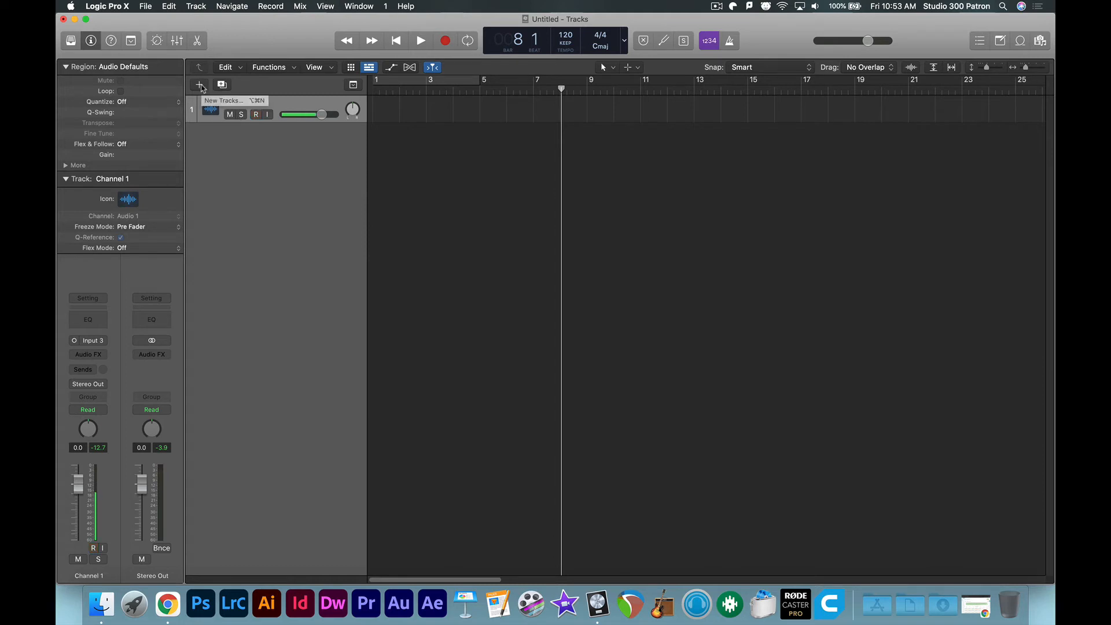
{"action": "left_click", "coordinate": [256, 113]}
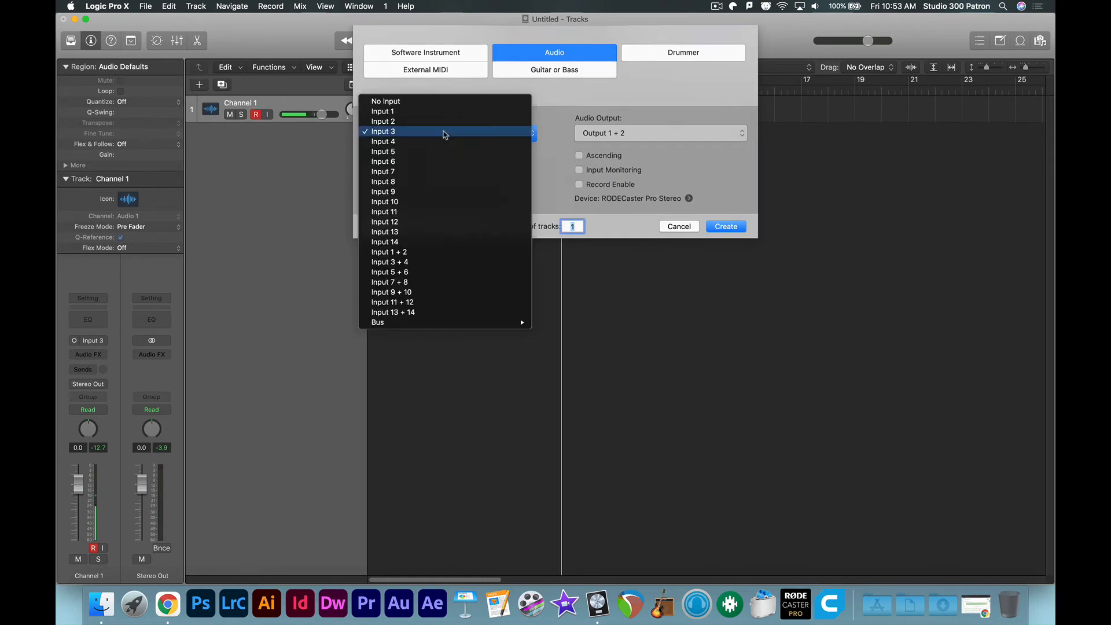
{"action": "left_click", "coordinate": [389, 252]}
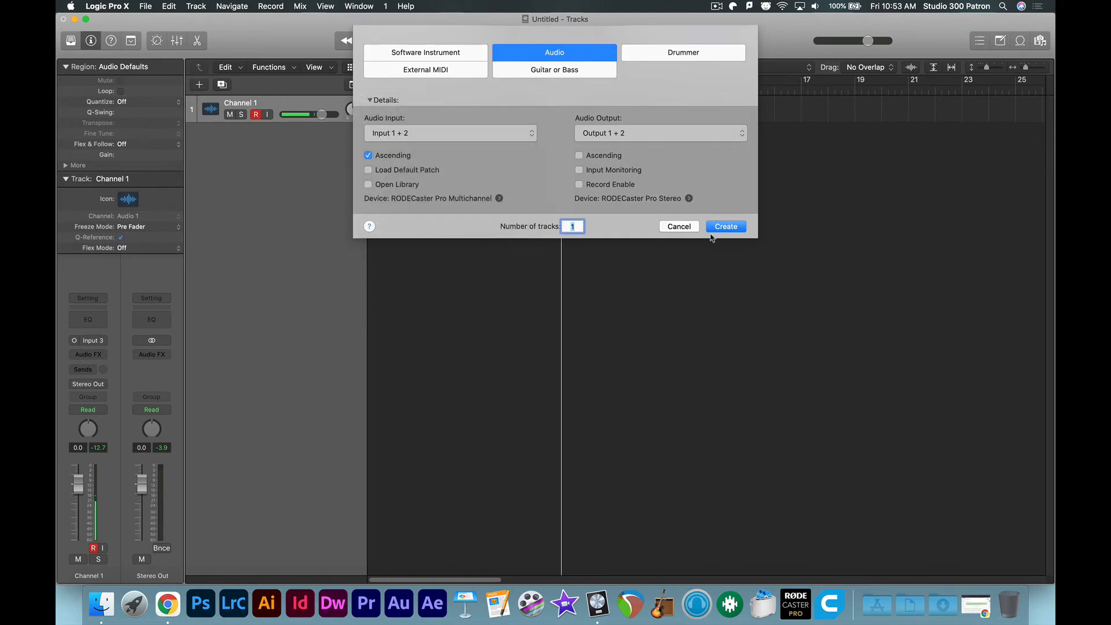
{"action": "left_click", "coordinate": [725, 226]}
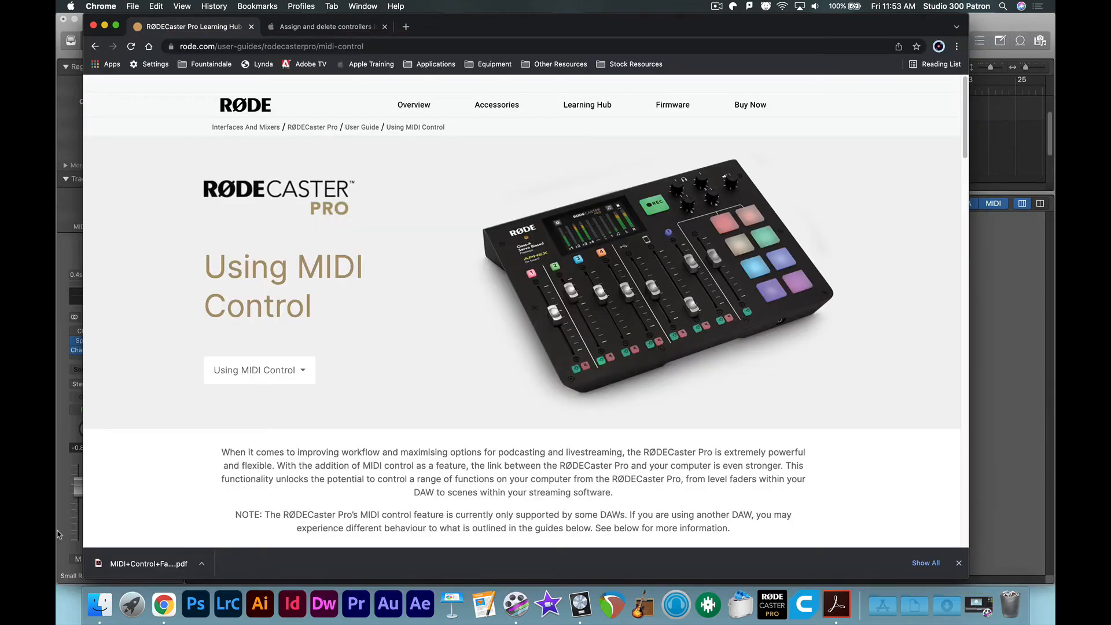
Step: Scroll the rode.com MIDI control guide down to the Activating MIDI Control section
{"action": "scroll", "scroll_direction": "down", "scroll_amount": 3}
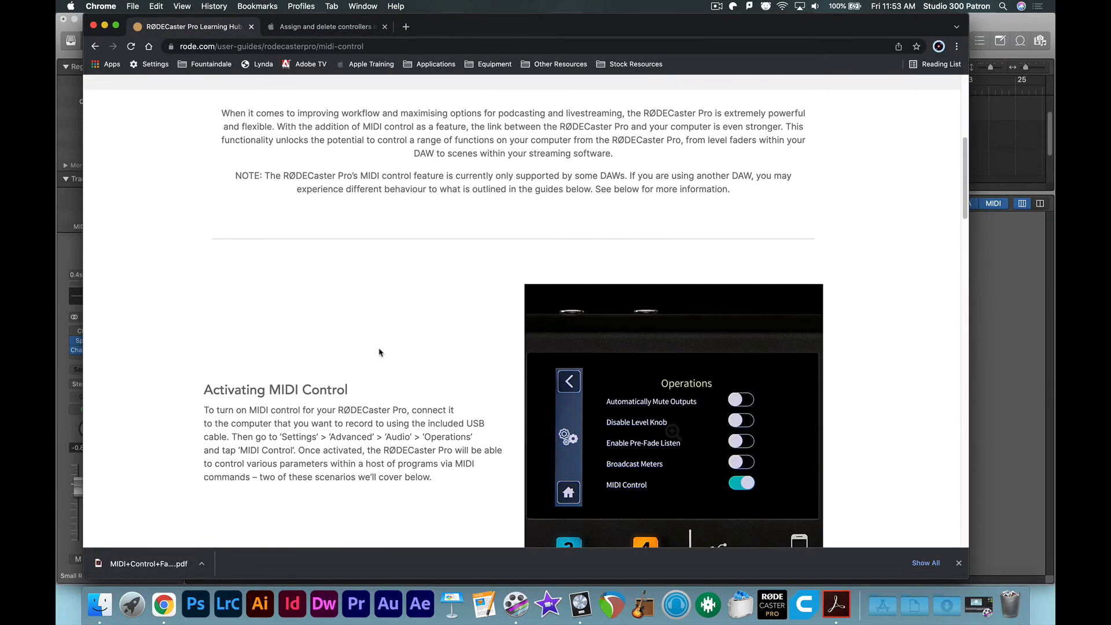
{"action": "scroll", "scroll_direction": "down", "scroll_amount": 3}
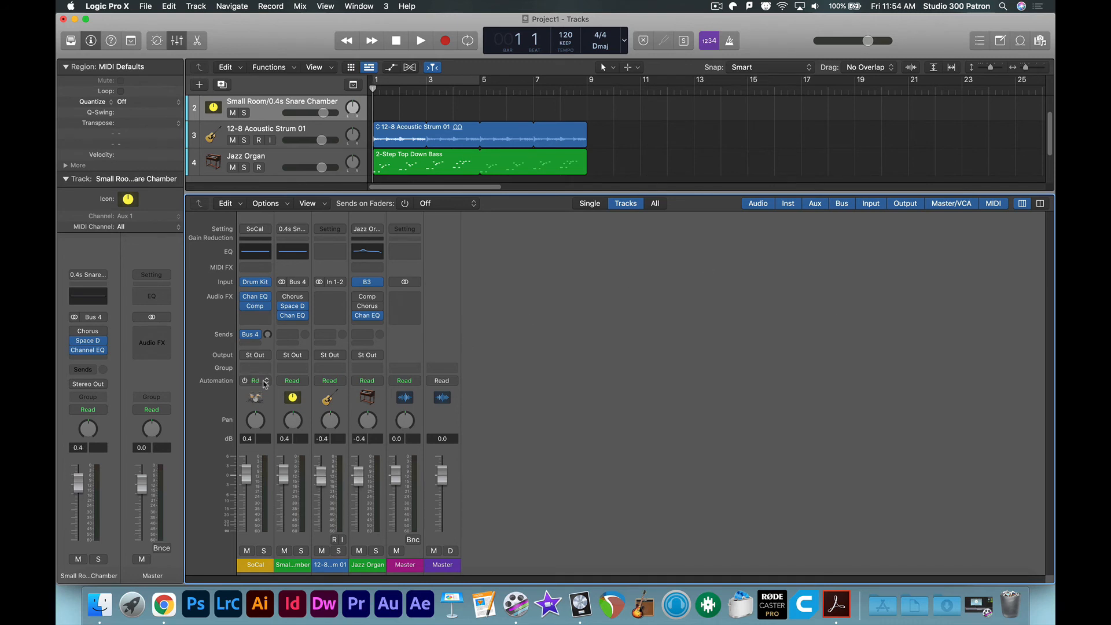
Step: Set the snare chamber, acoustic strum and Jazz Organ strips to Write, accept the warning, start playback
{"action": "left_click", "coordinate": [292, 381]}
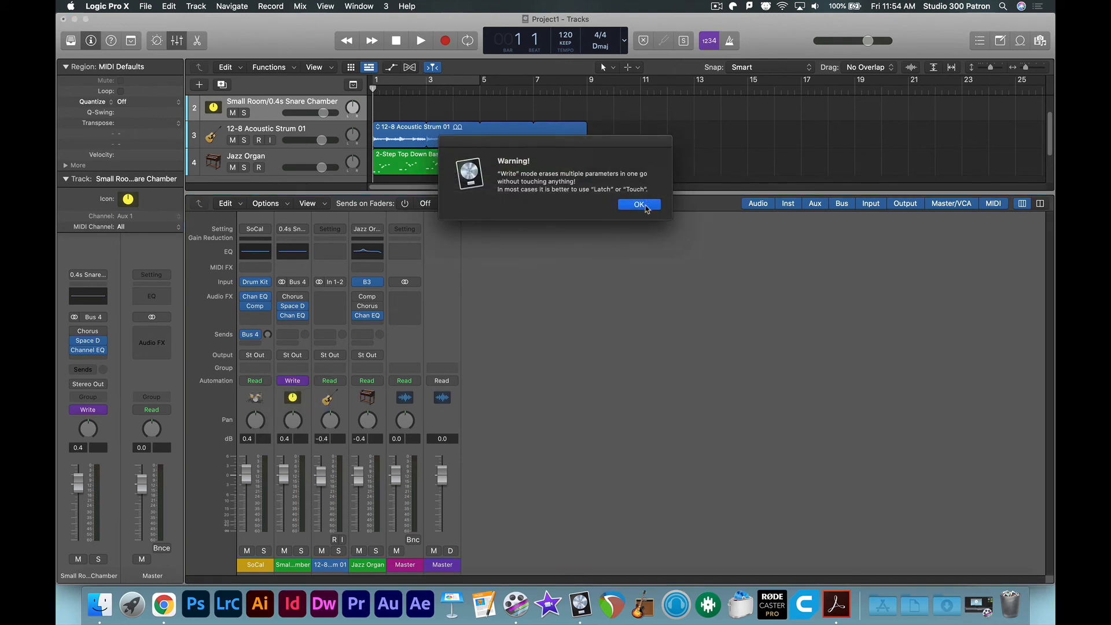
{"action": "left_click", "coordinate": [639, 205]}
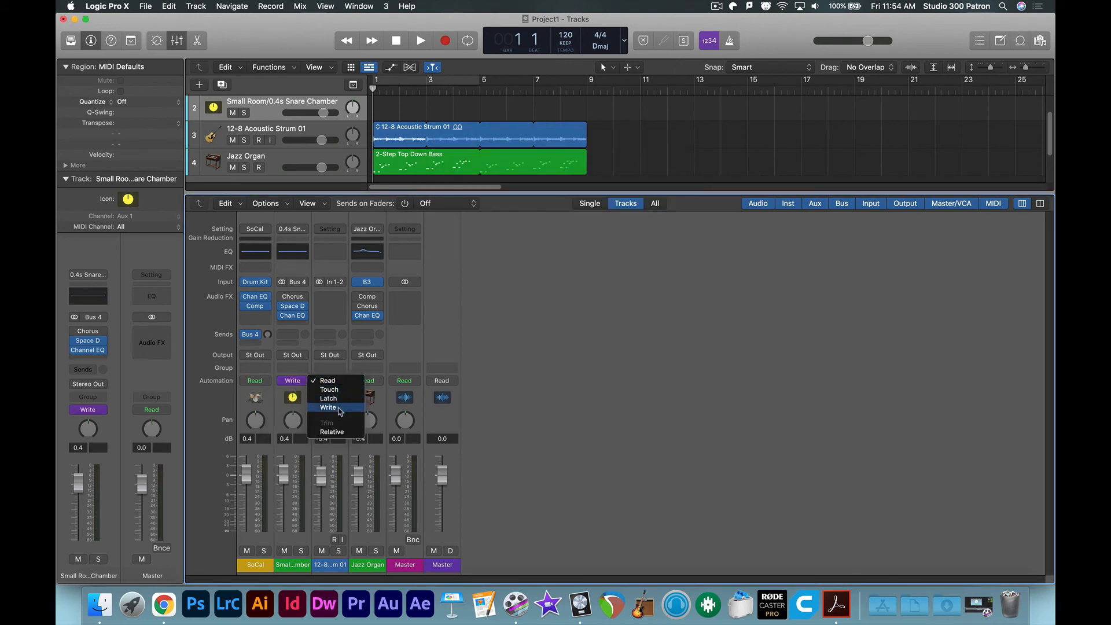
{"action": "left_click", "coordinate": [328, 406]}
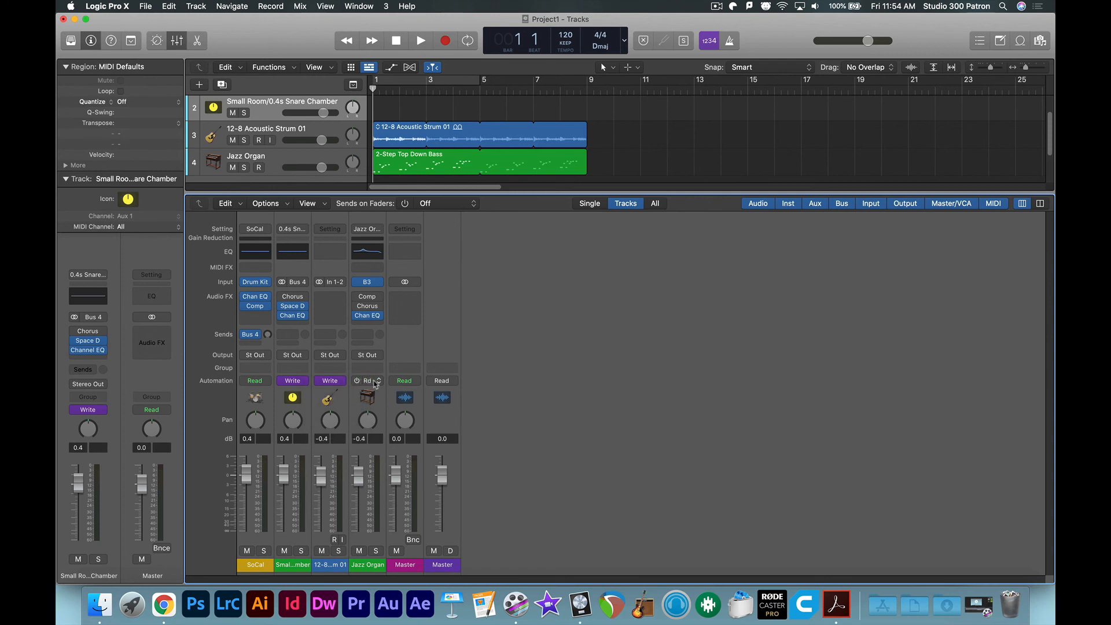
{"action": "left_click", "coordinate": [366, 381]}
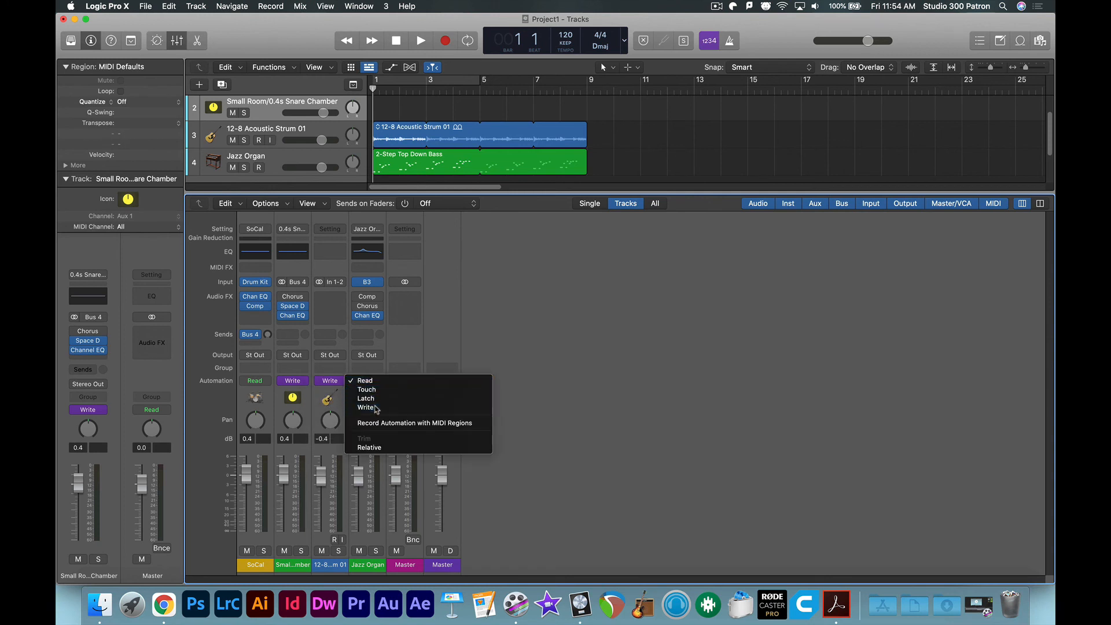
{"action": "left_click", "coordinate": [366, 408]}
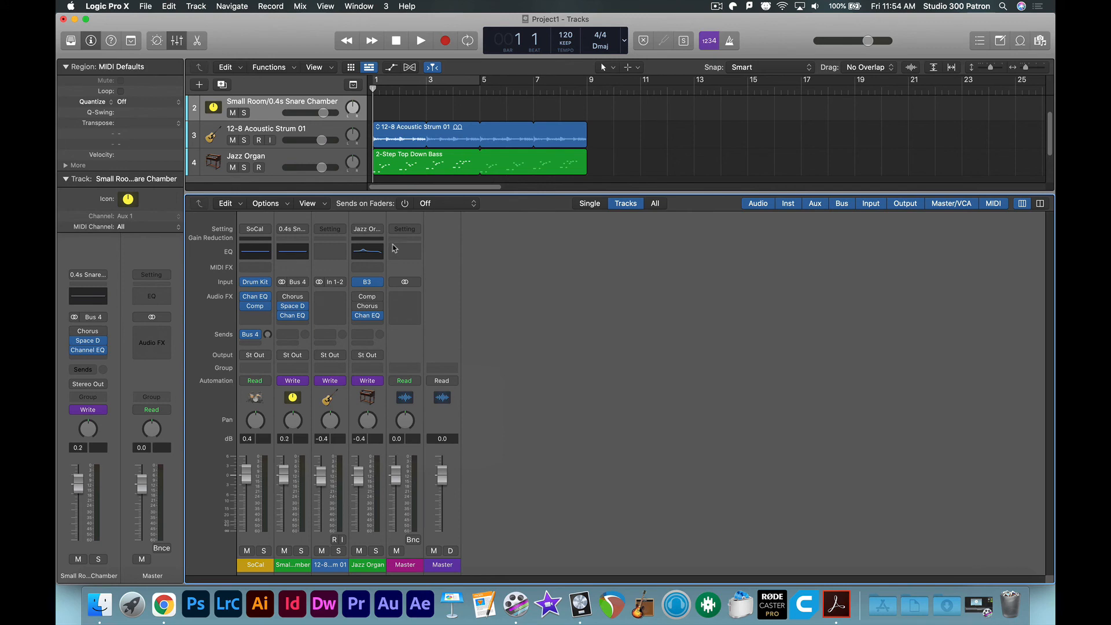
{"action": "left_click", "coordinate": [420, 40]}
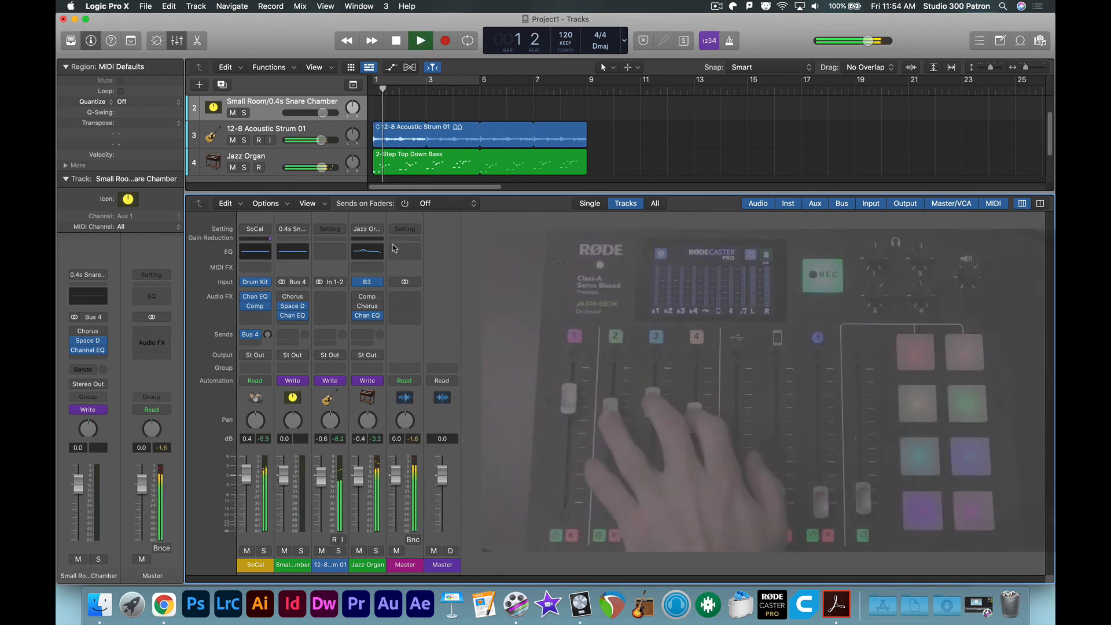